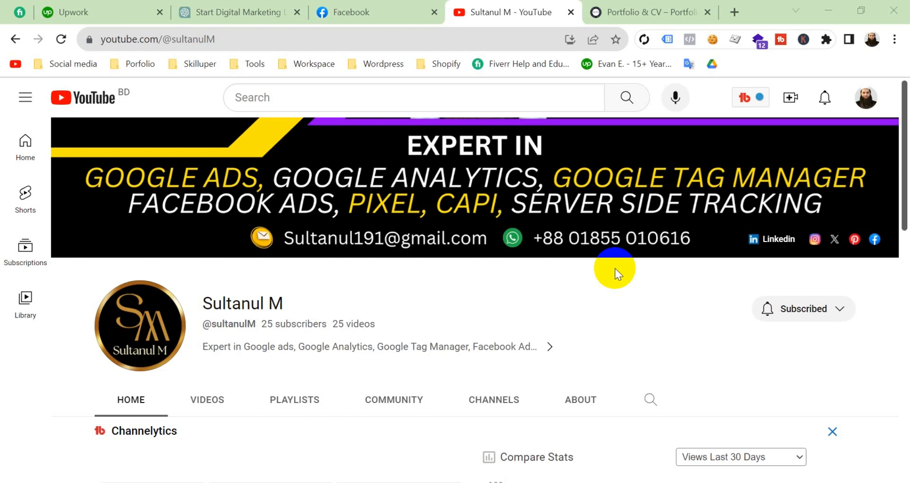
On the portfolio site, open the Messenger chat and start a chat to see login options.
left_click(649, 12)
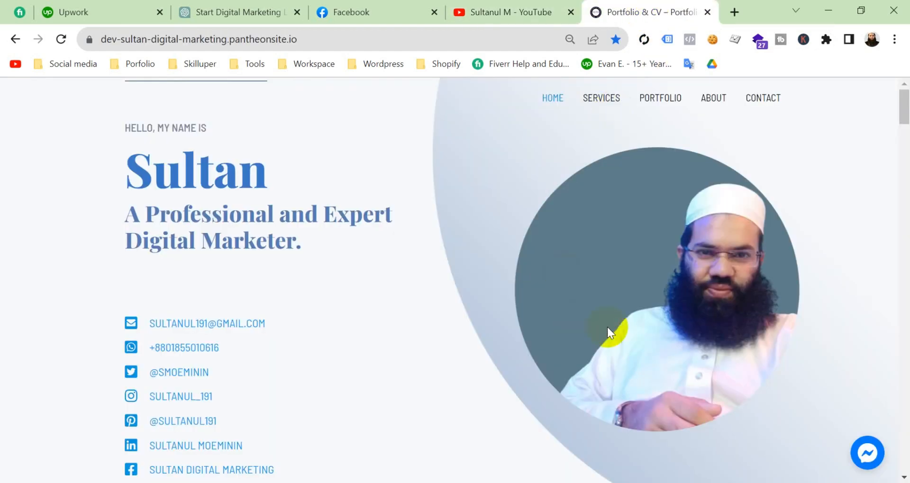
scroll("down", 3)
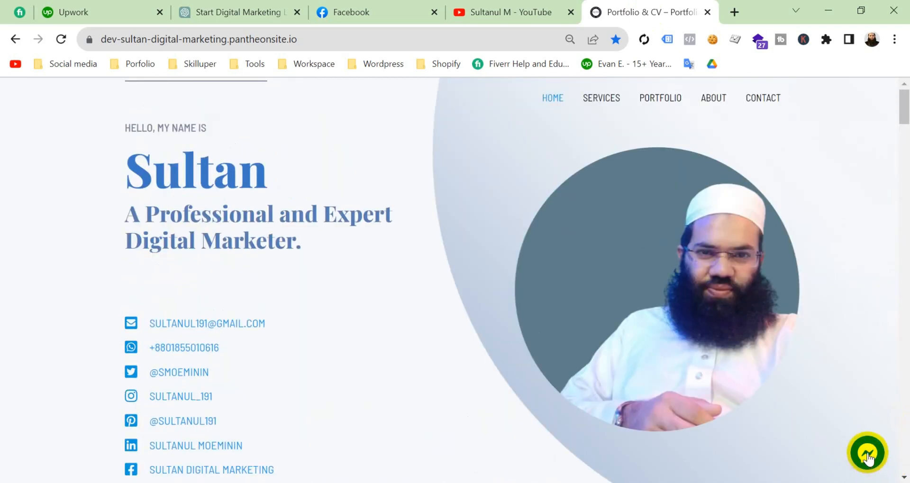
left_click(866, 453)
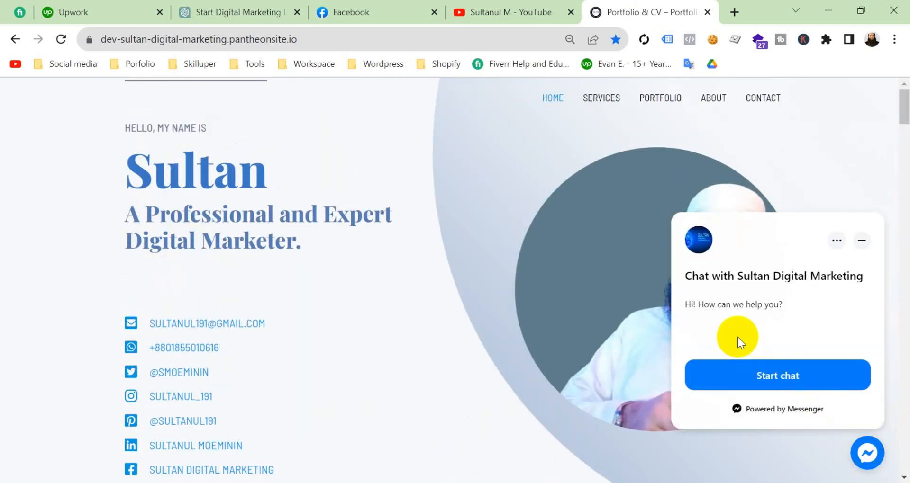
left_click(777, 375)
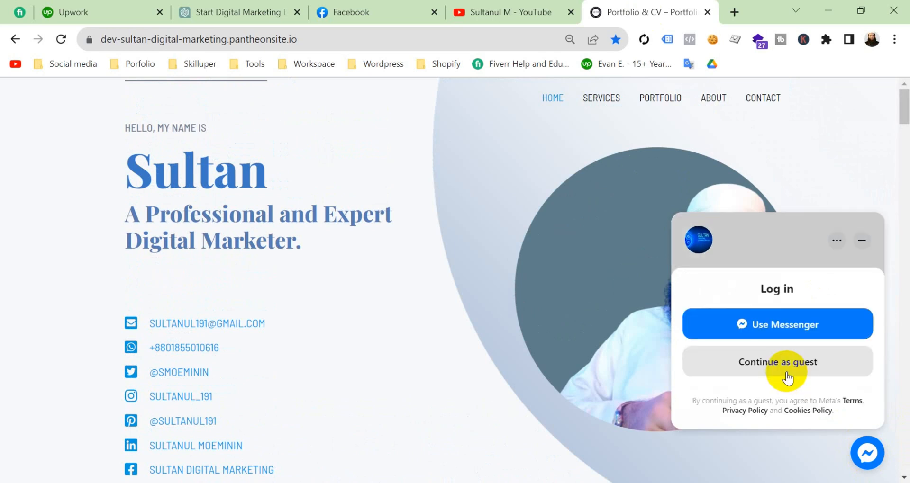
mouse_move(664, 348)
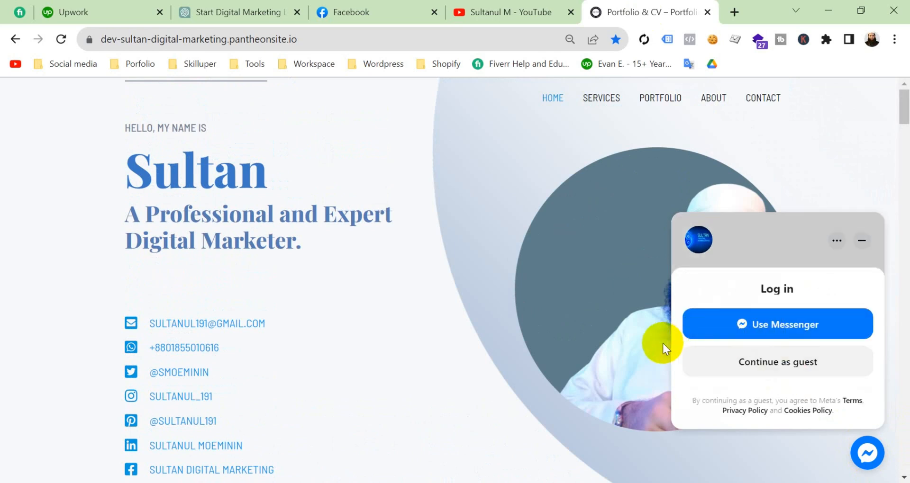
mouse_move(477, 314)
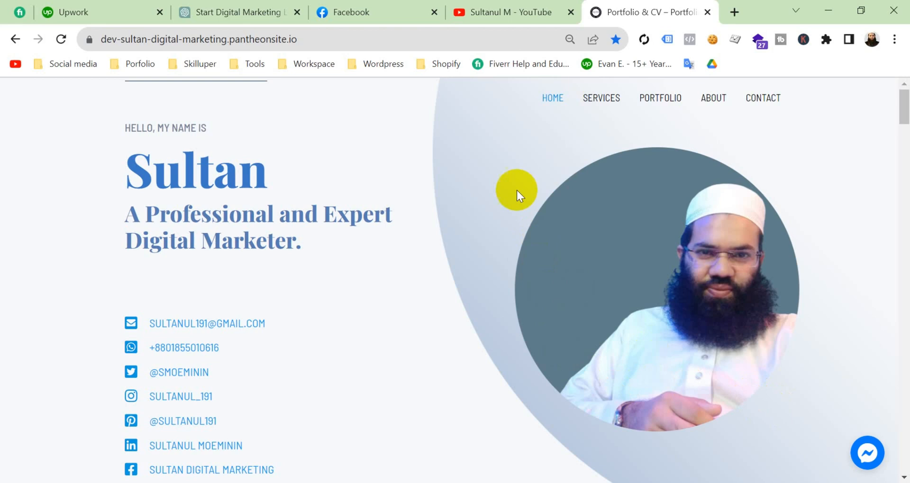
mouse_move(445, 337)
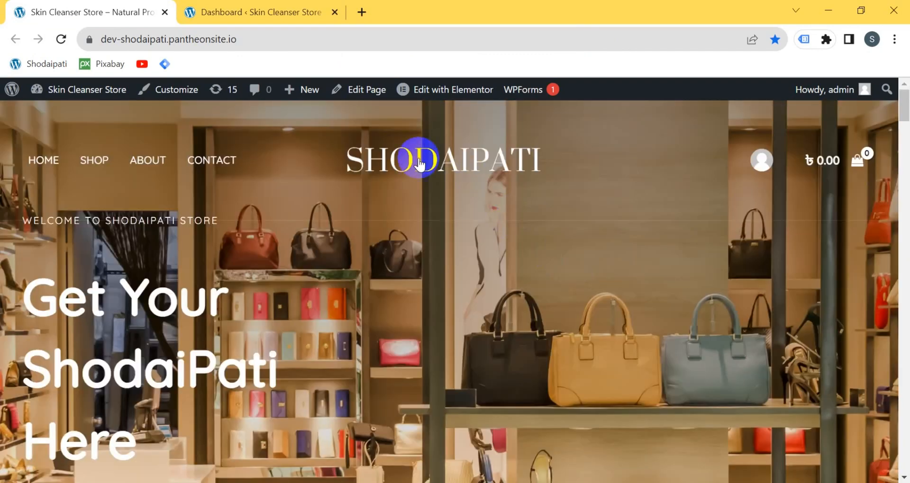
mouse_move(824, 451)
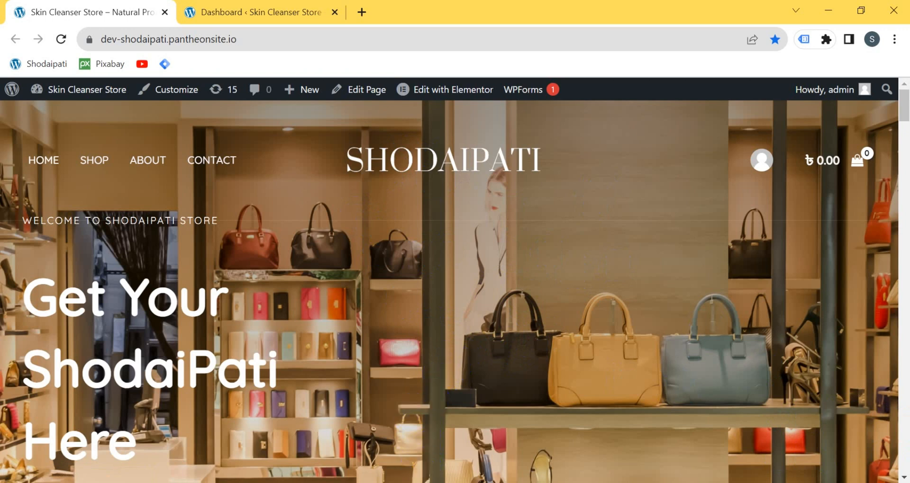
Switch to the ShodaiPati Facebook page and scroll the Manage Page sidebar to More tools.
left_click(353, 12)
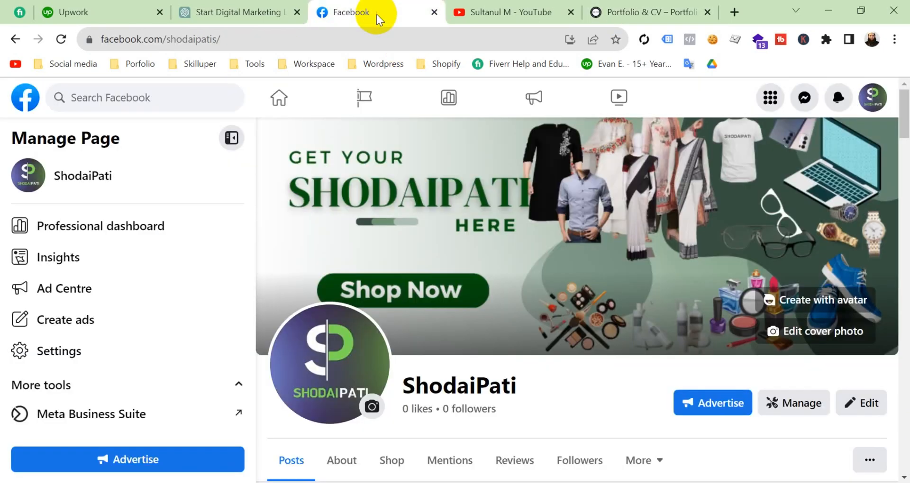
scroll("down", 3)
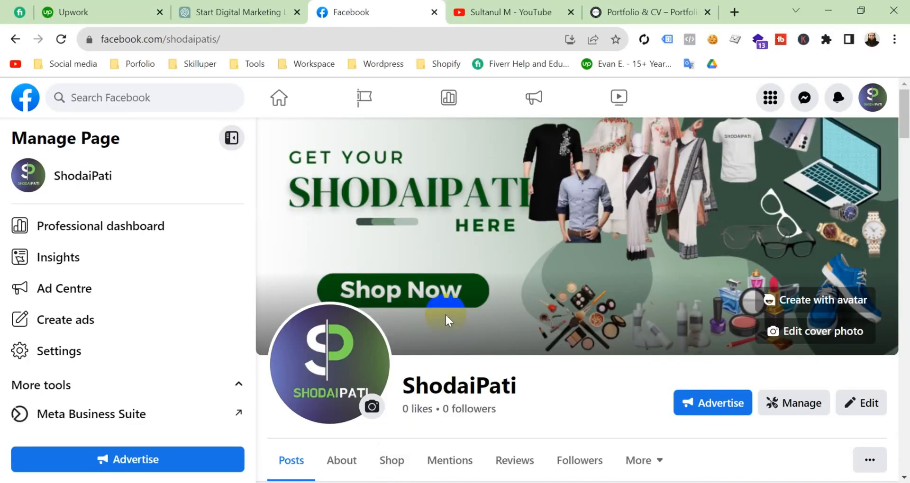
mouse_move(308, 299)
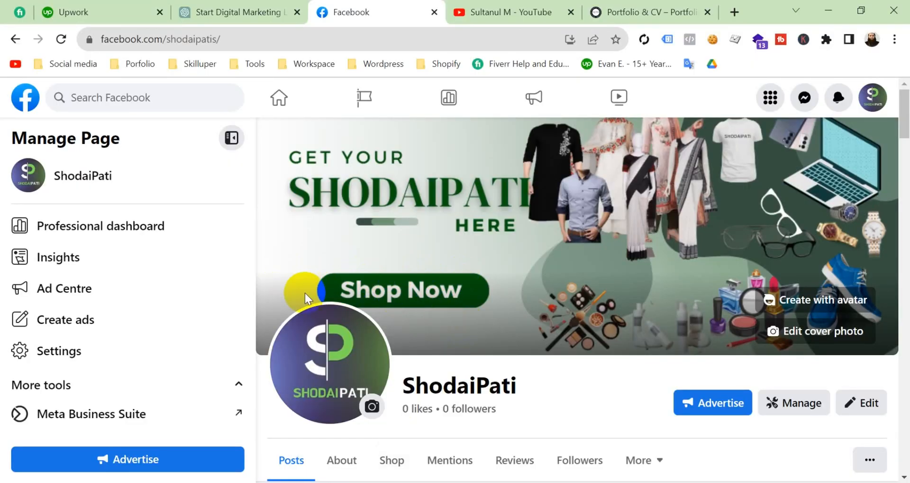
scroll("down", 3)
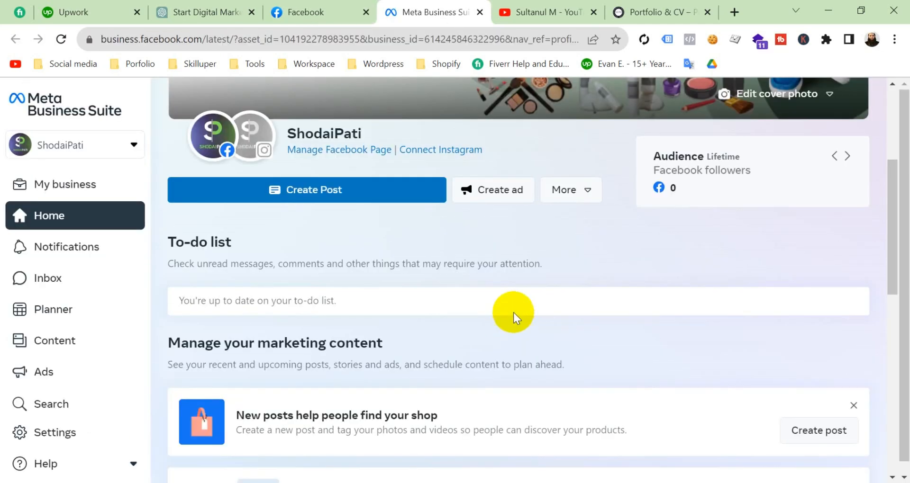
Open ShodaiPati's Inbox and its full settings to reach the Messaging page.
left_click(48, 278)
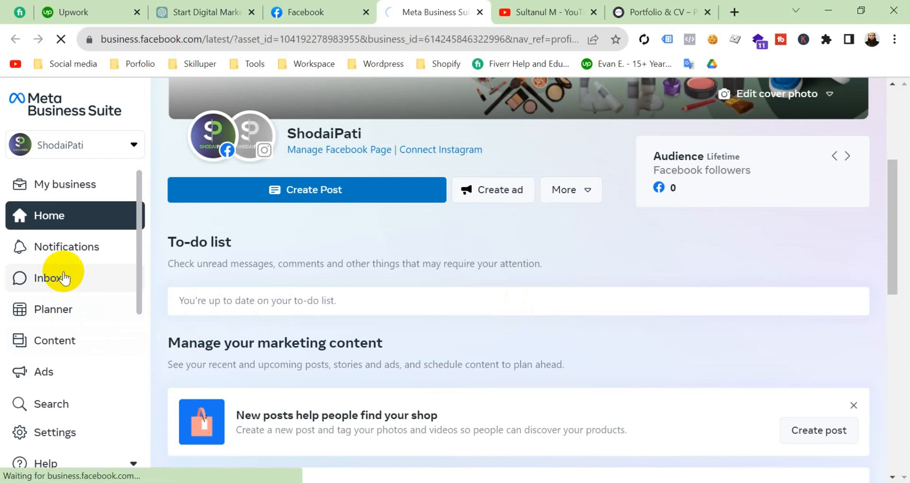
left_click(49, 279)
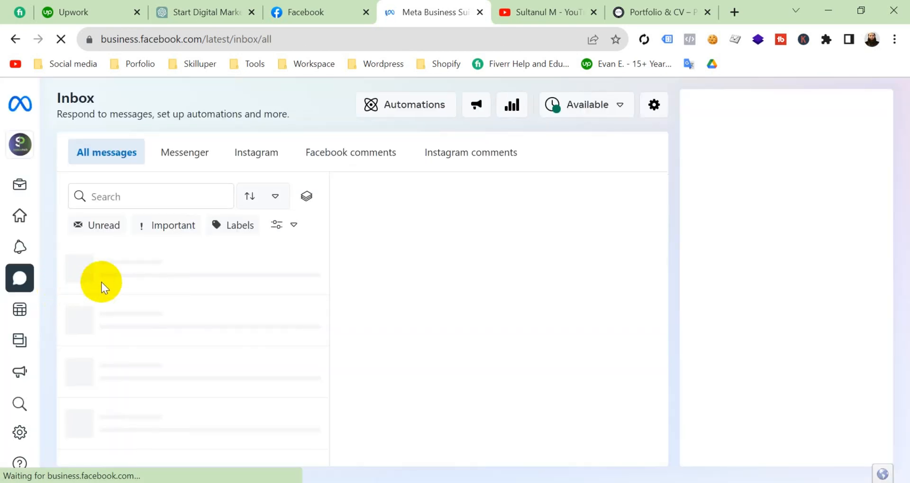
left_click(654, 104)
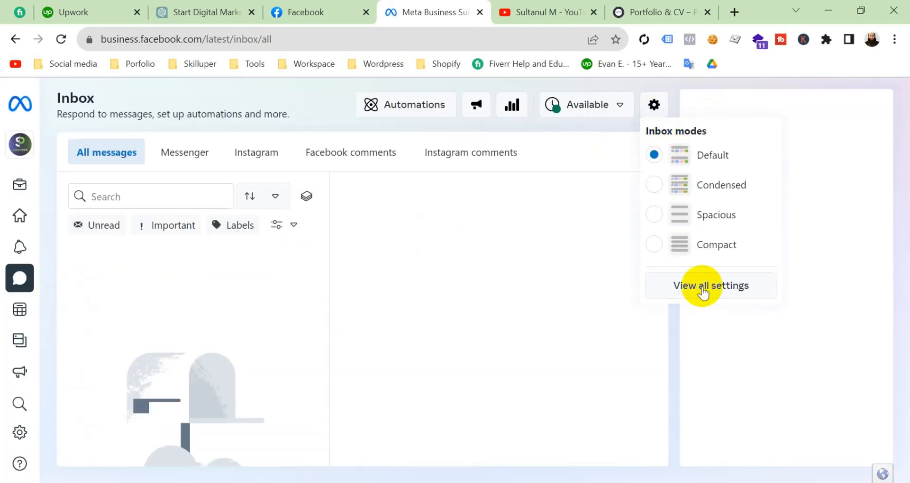
left_click(710, 285)
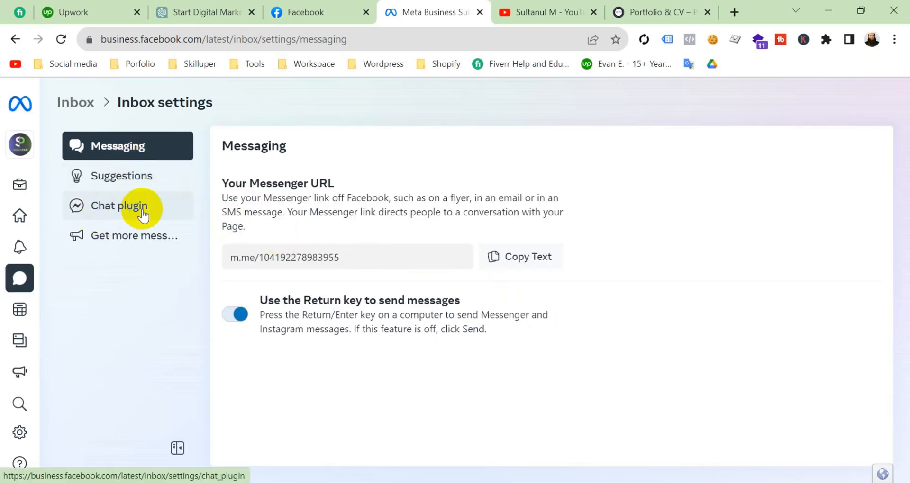
Open the Chat plugin settings and start the WordPress setup.
left_click(119, 205)
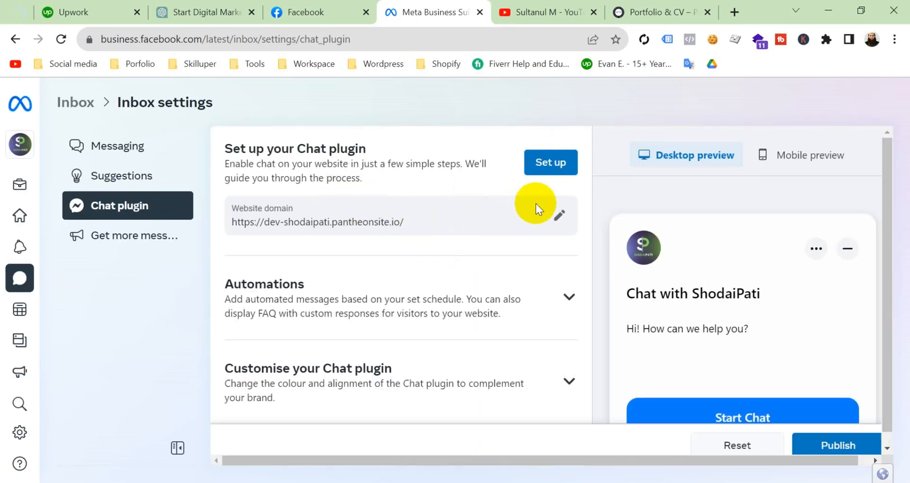
mouse_move(577, 177)
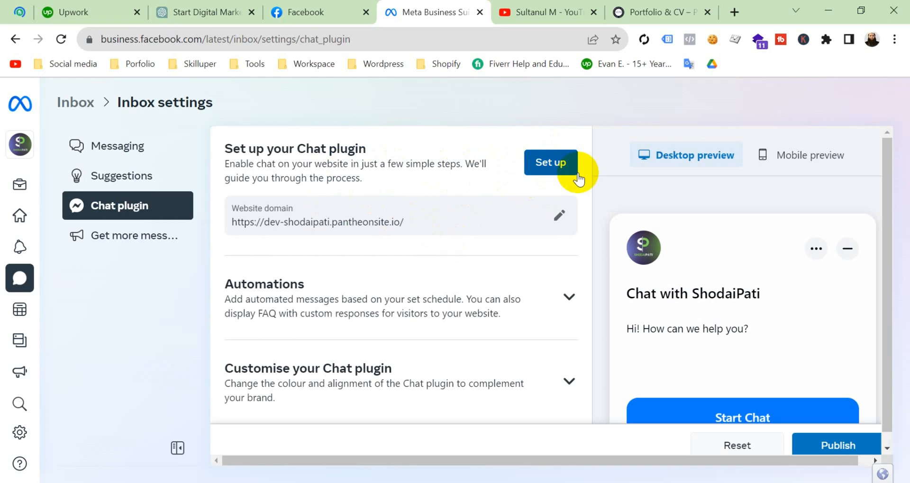
left_click(551, 163)
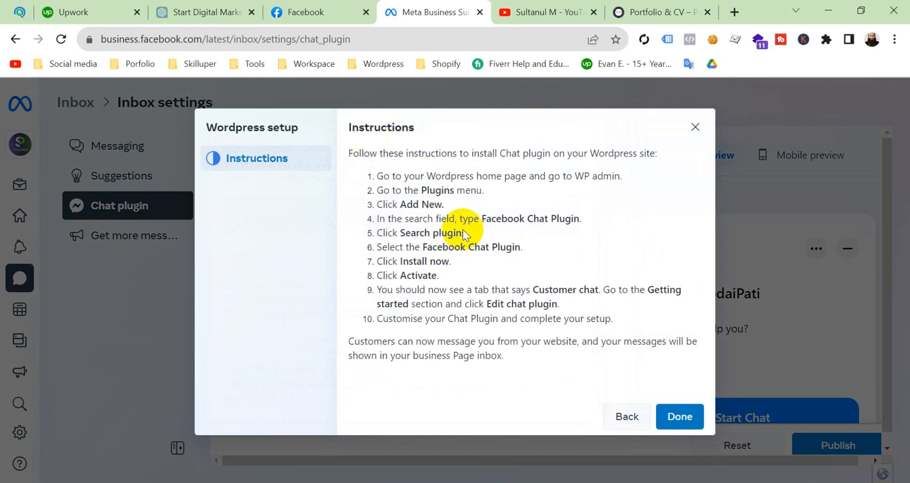
mouse_move(438, 197)
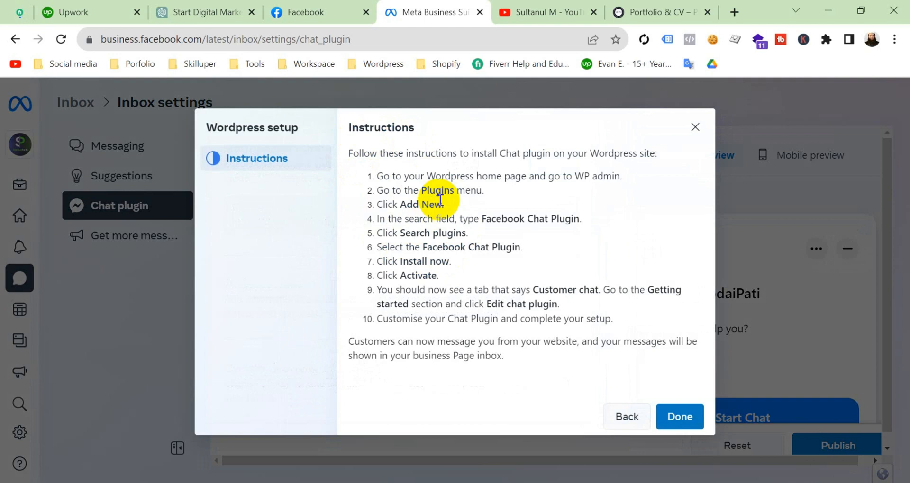
mouse_move(522, 237)
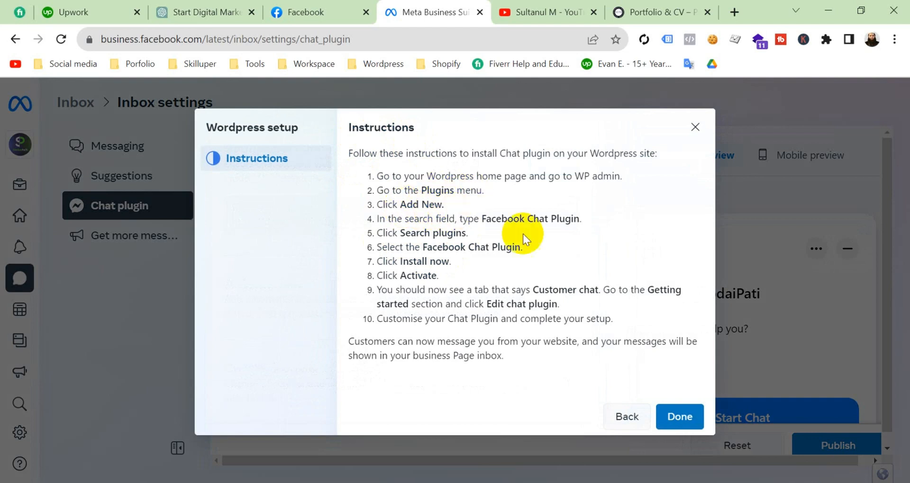
mouse_move(467, 261)
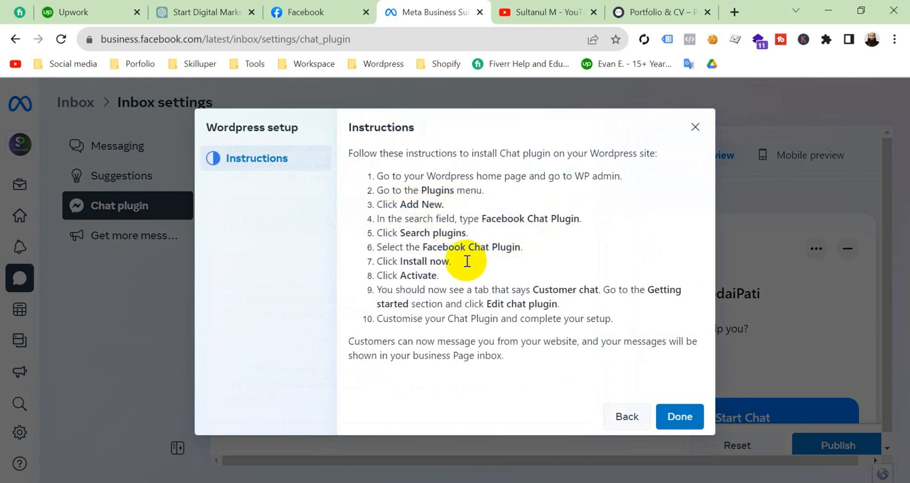
mouse_move(428, 324)
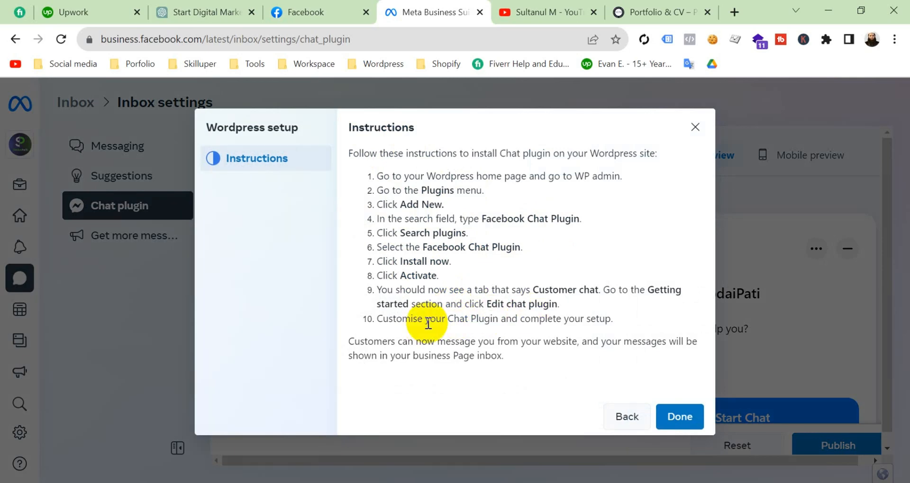
mouse_move(638, 400)
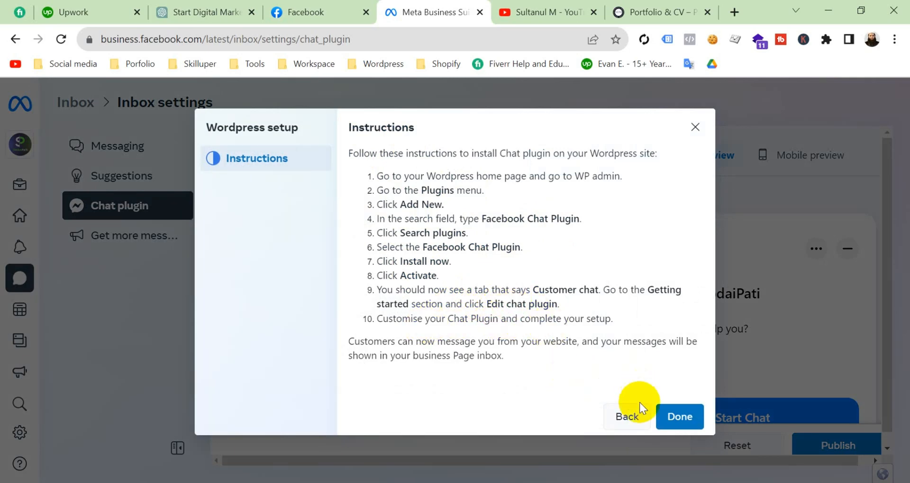
Dismiss the WordPress chat plugin setup instructions with Done.
left_click(679, 417)
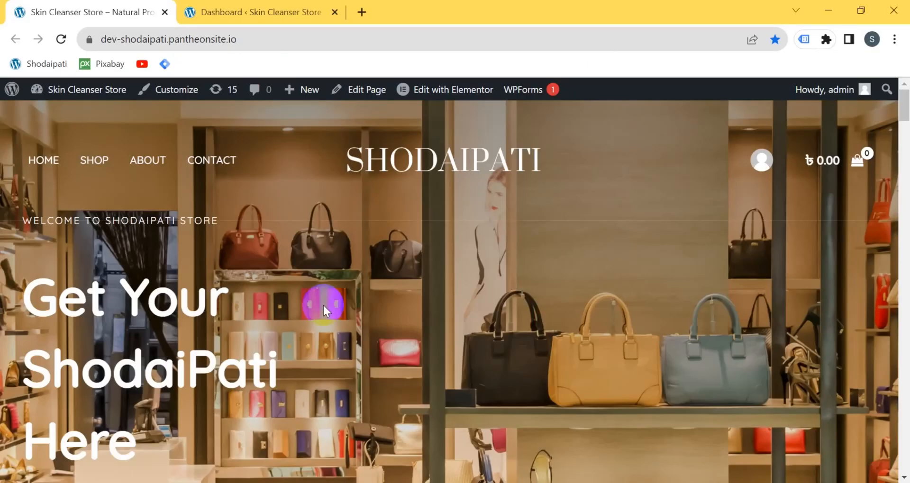
Go from the Skin Cleanser Store dashboard to the Plugins page.
left_click(258, 11)
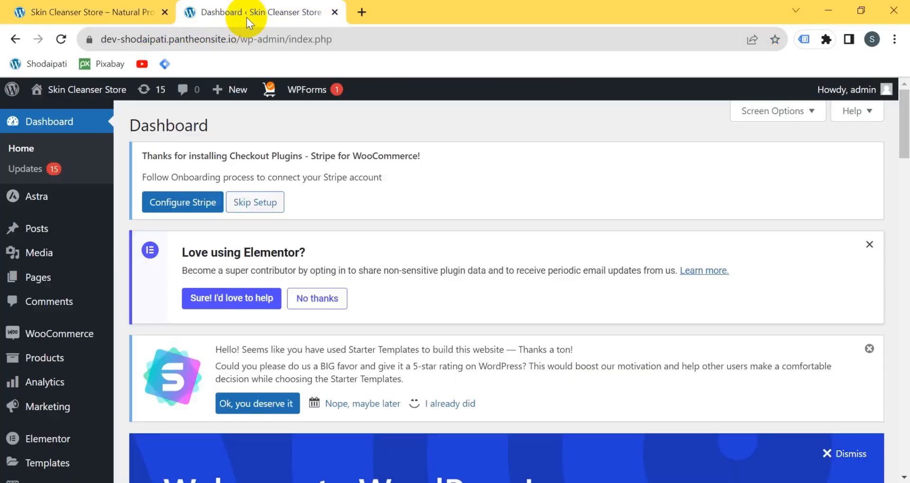
mouse_move(152, 288)
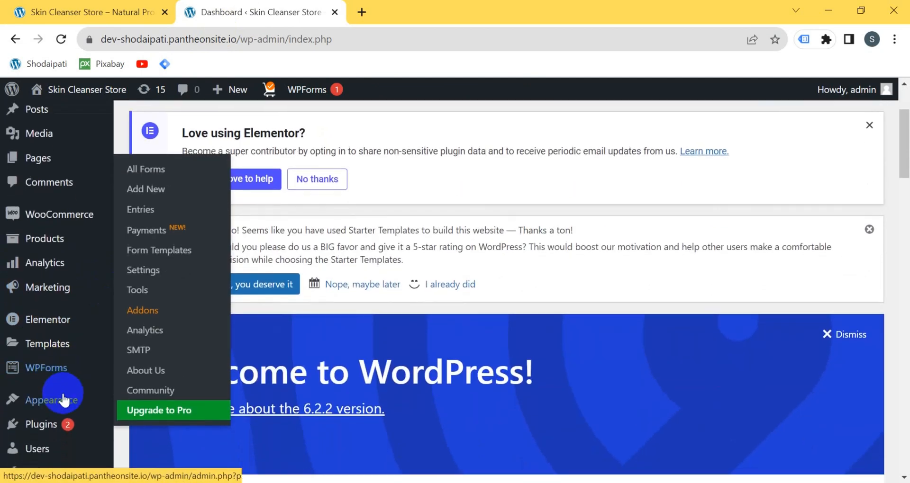
left_click(42, 424)
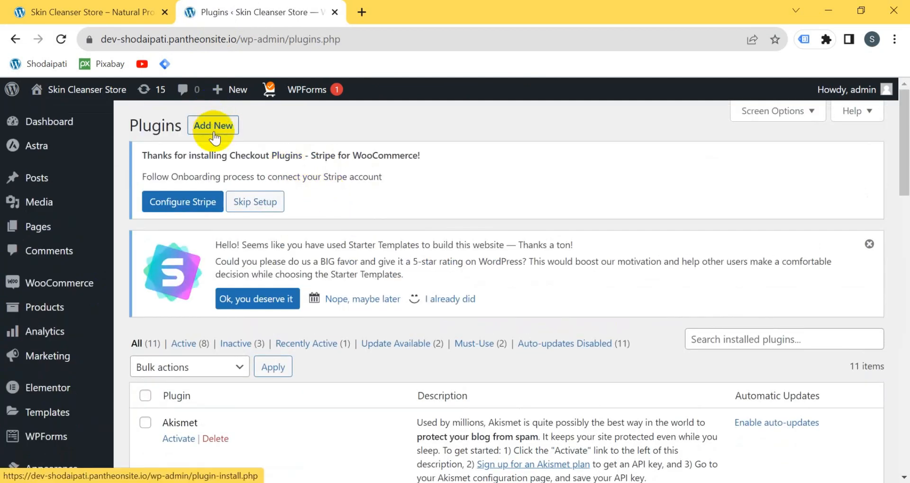
Search Add New for 'facebook ch' and activate Facebook Chat Plugin by Meta.
left_click(212, 125)
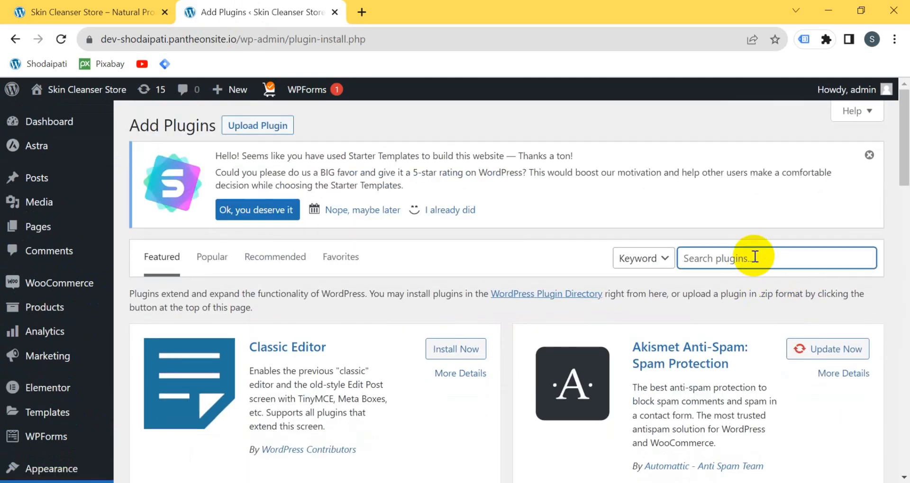
type("facebook chat")
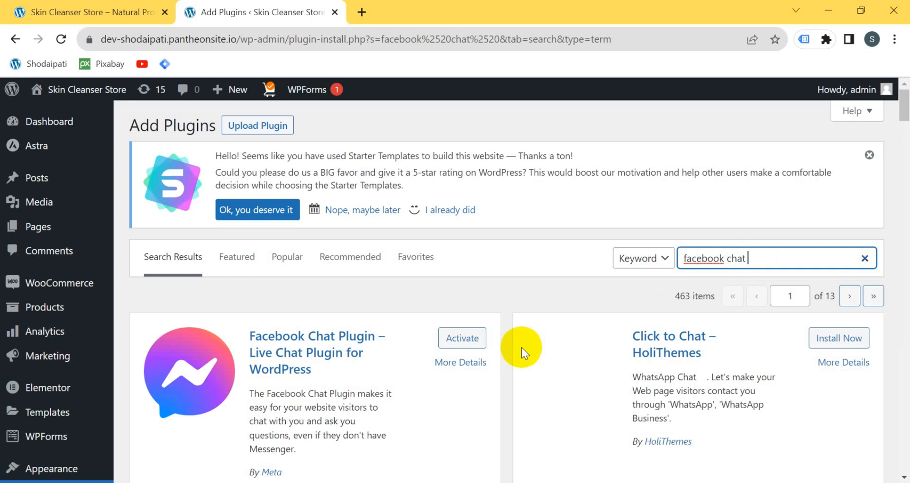
scroll("down", 3)
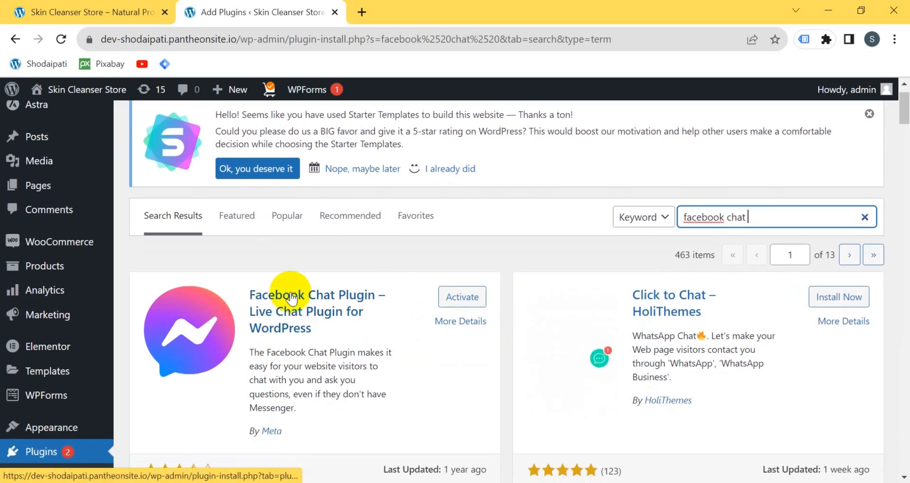
left_click(461, 297)
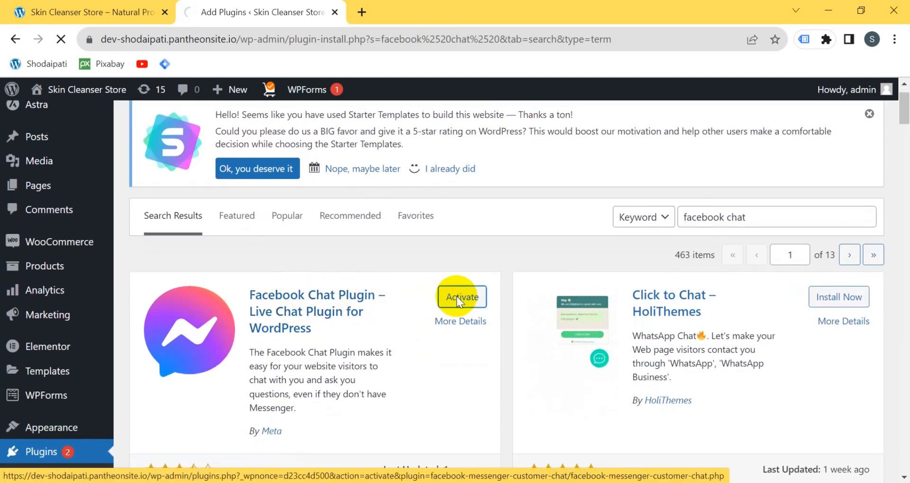
left_click(461, 297)
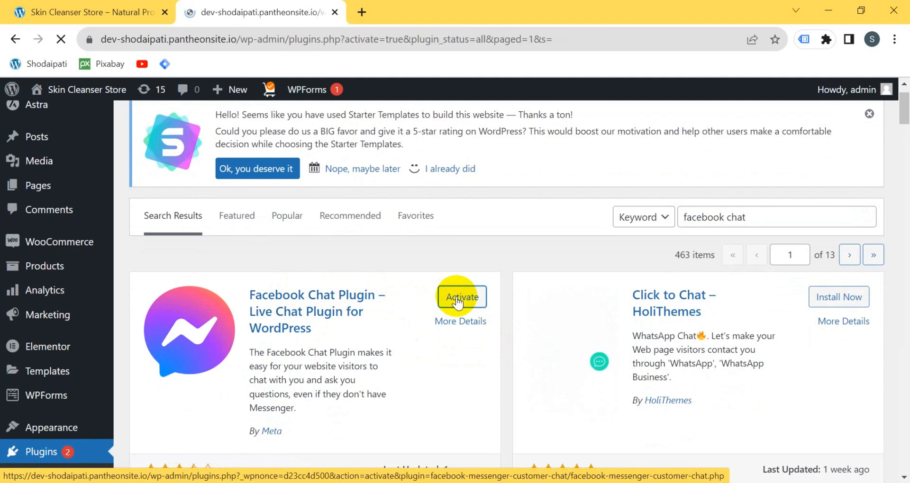
left_click(461, 297)
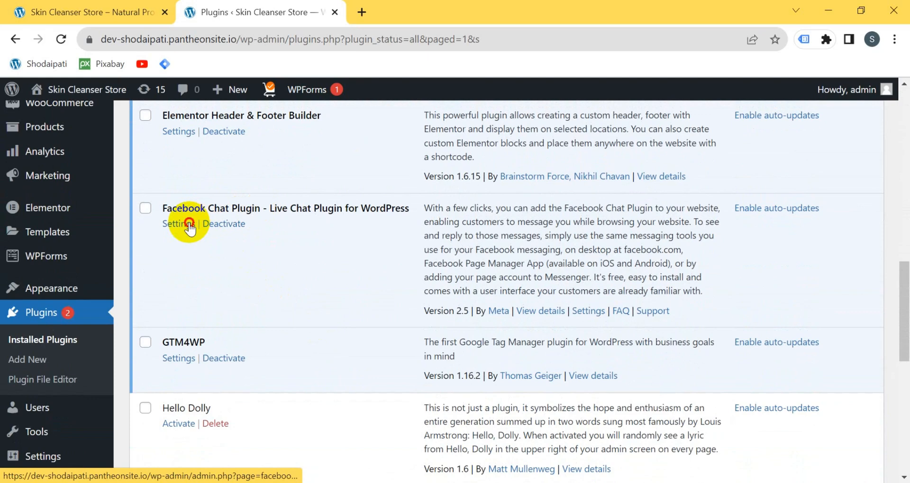
Open the Facebook Chat Plugin settings and launch Setup Chat Plugin.
left_click(179, 224)
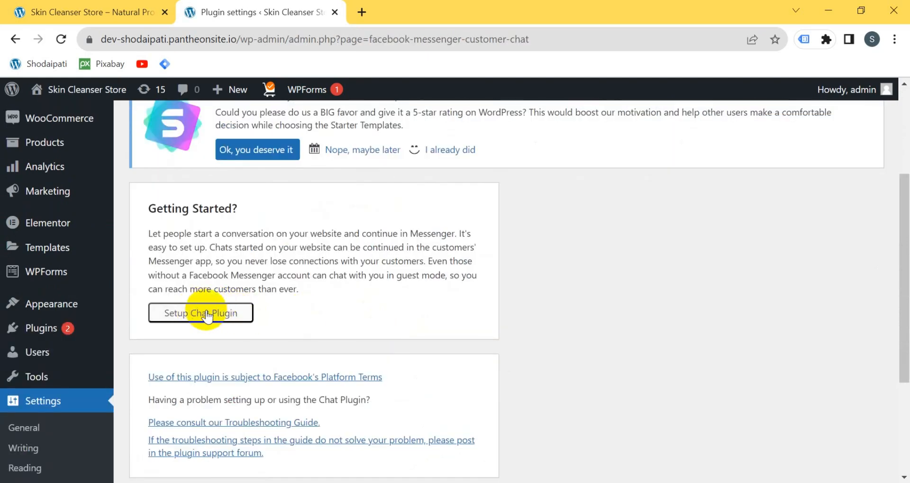
left_click(200, 313)
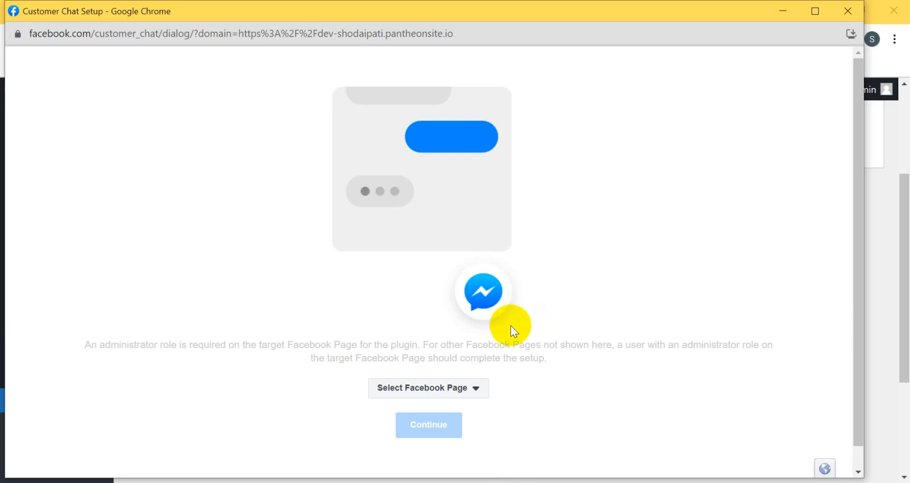
mouse_move(501, 339)
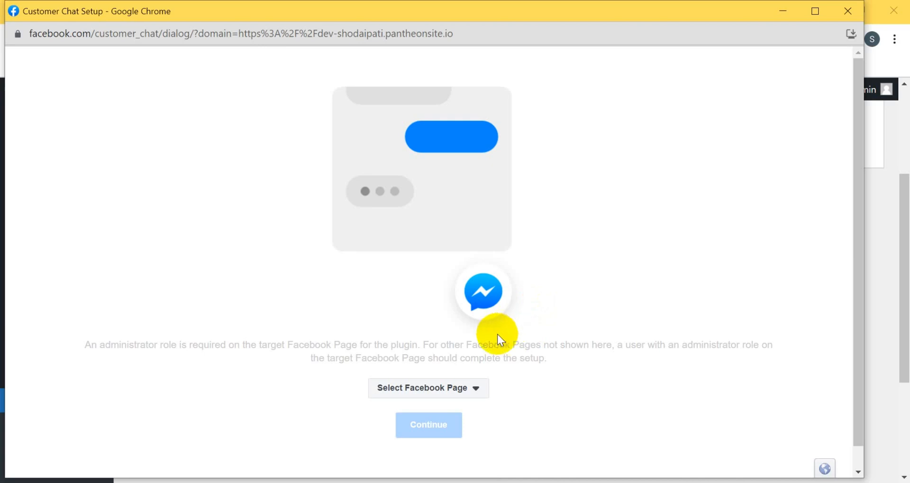
mouse_move(491, 372)
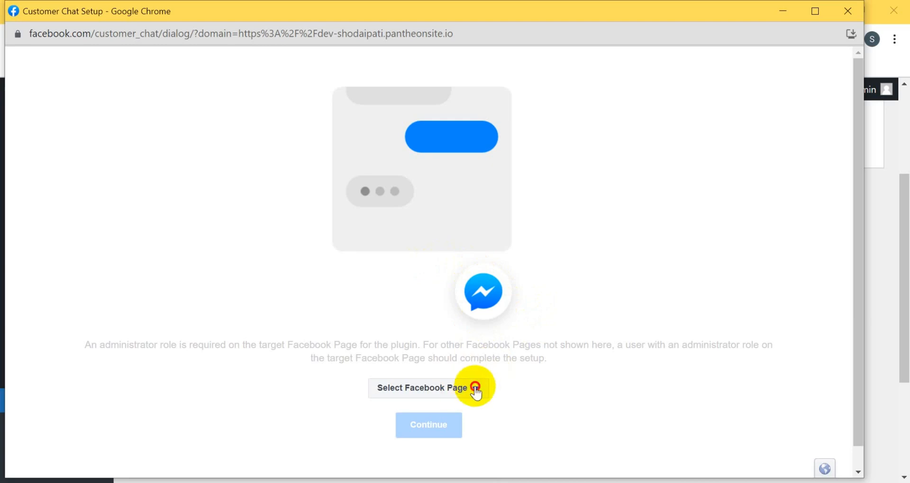
Select the ShodaiPati page from the Facebook Page dropdown.
left_click(428, 388)
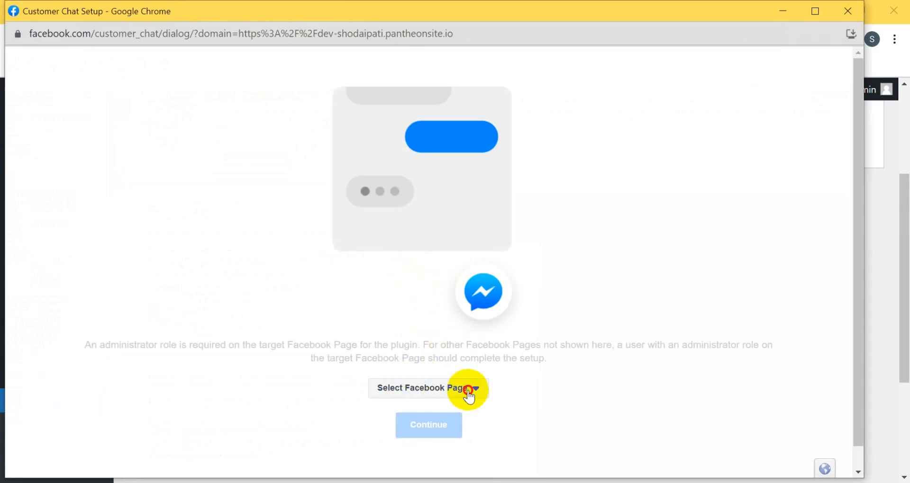
left_click(427, 388)
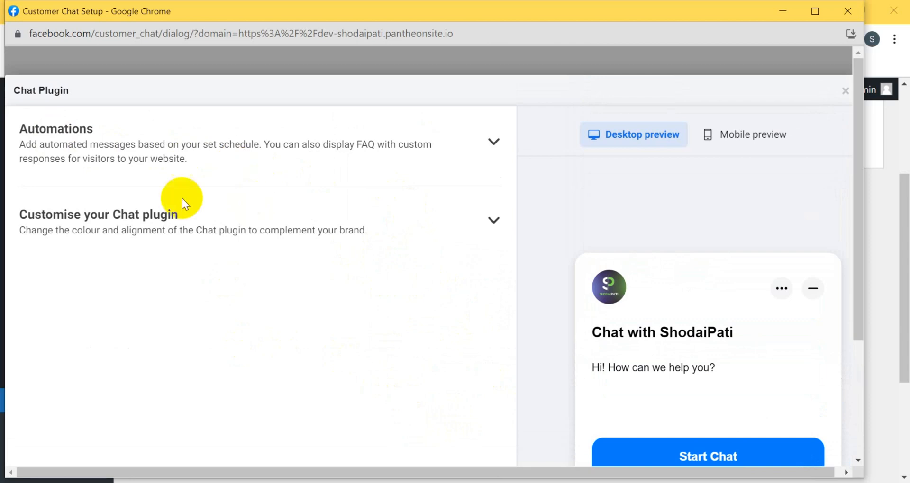
mouse_move(236, 186)
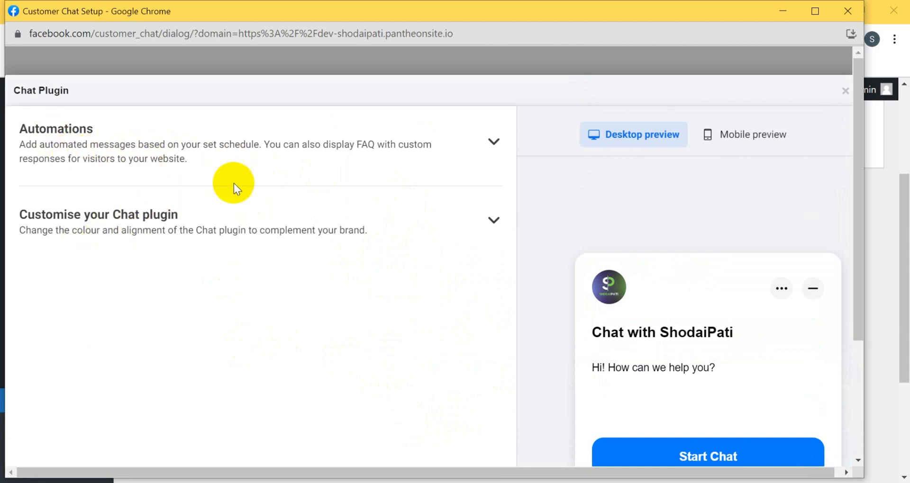
mouse_move(627, 390)
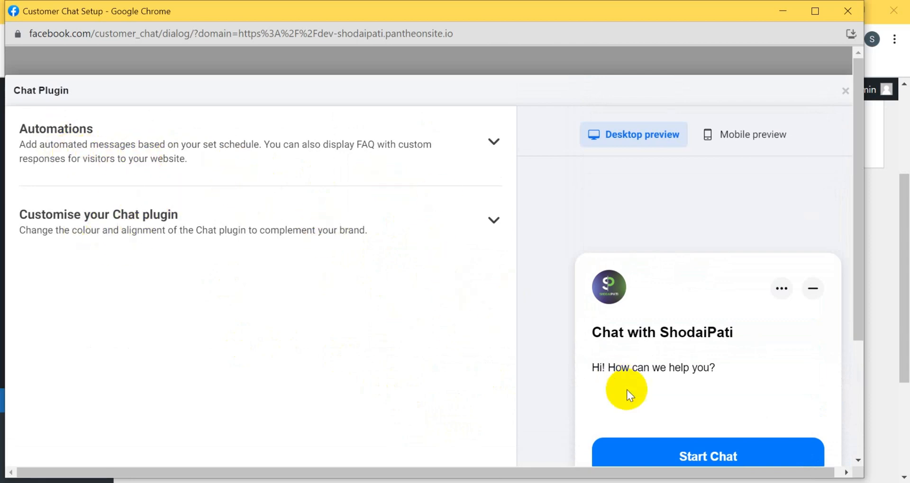
Publish the ShodaiPati chat plugin from the customization panel.
scroll("down", 3)
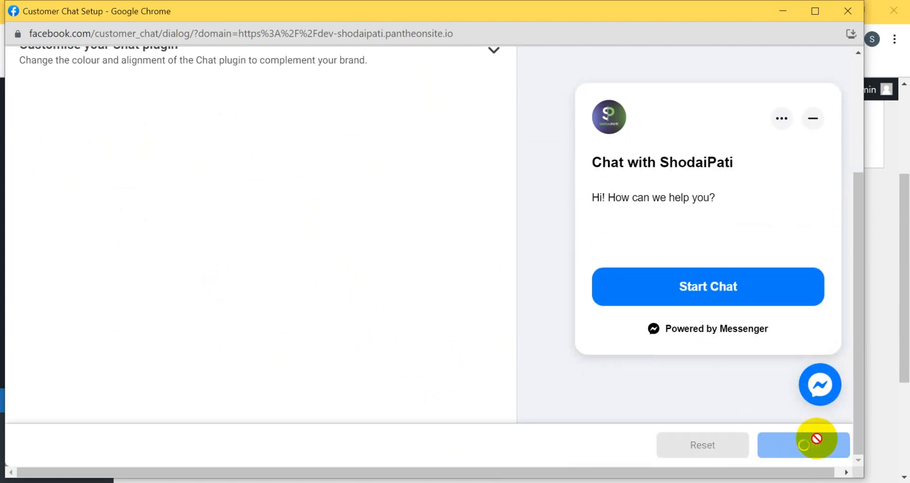
left_click(803, 445)
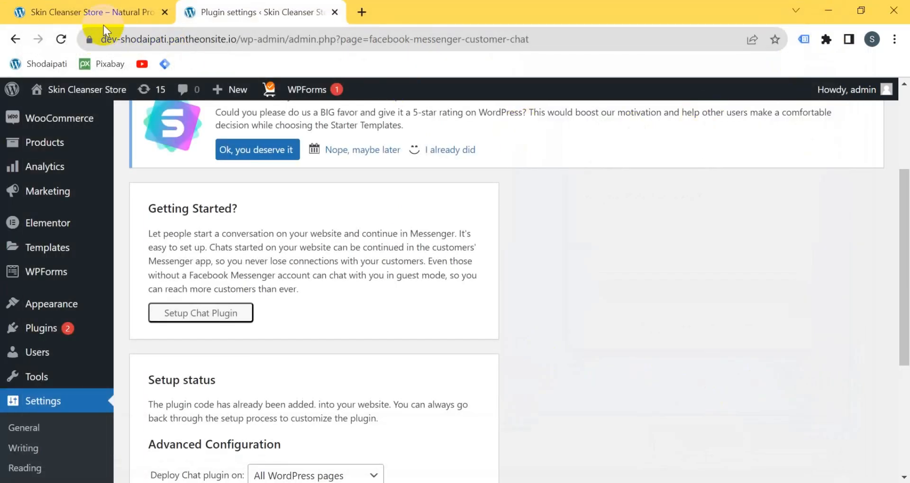
Switch to the Skin Cleanser Store storefront browser tab.
left_click(432, 11)
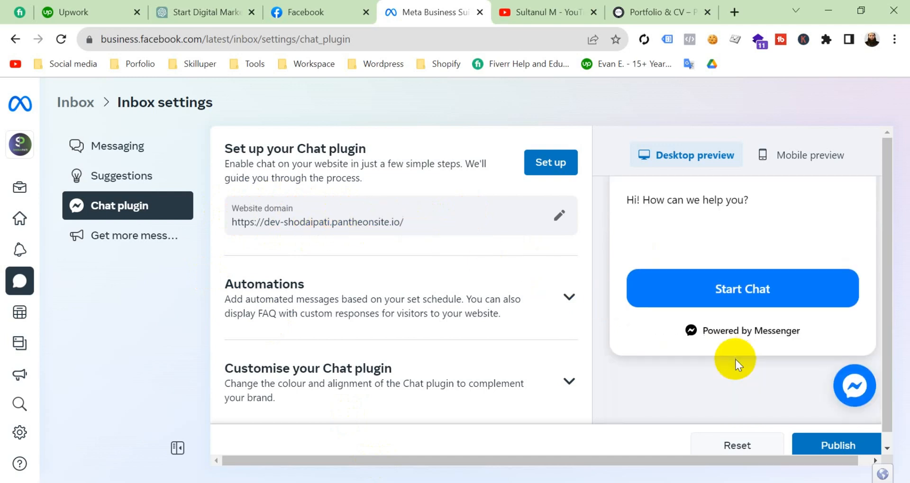
Publish the chat plugin settings for dev-shodaipati.pantheonsite.io in Meta Business Suite.
left_click(838, 445)
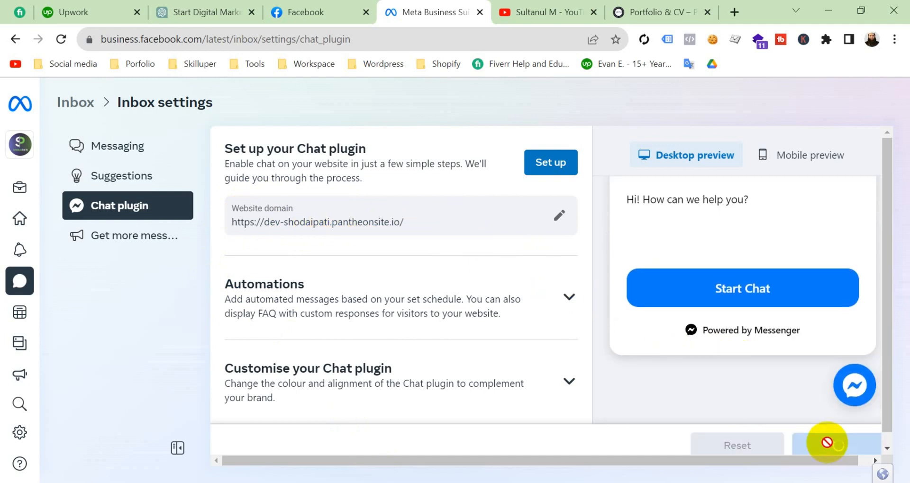
left_click(837, 445)
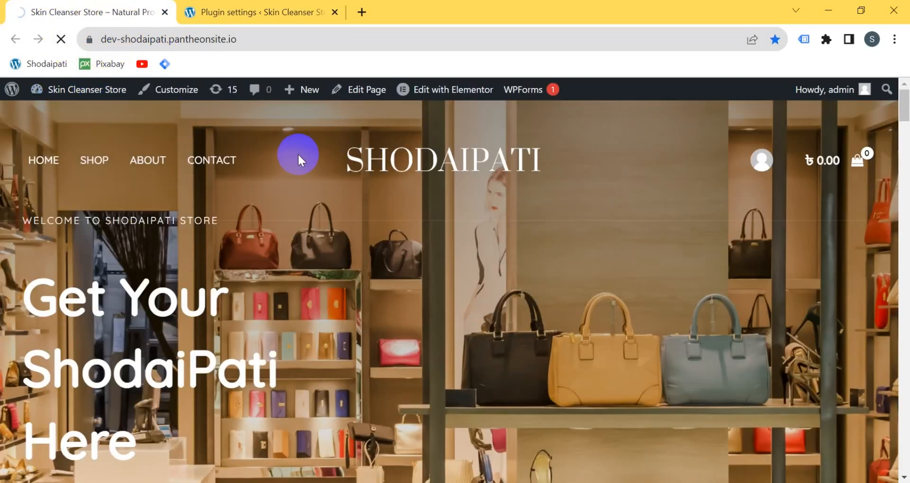
mouse_move(480, 233)
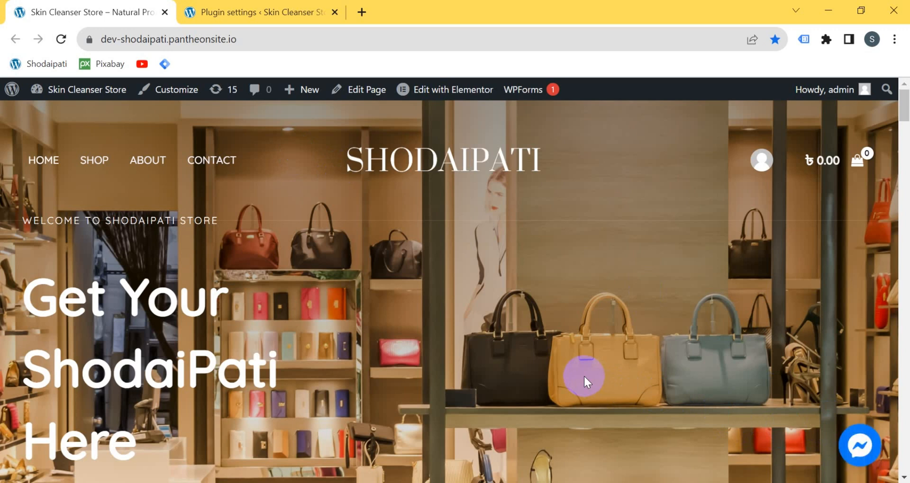
mouse_move(859, 448)
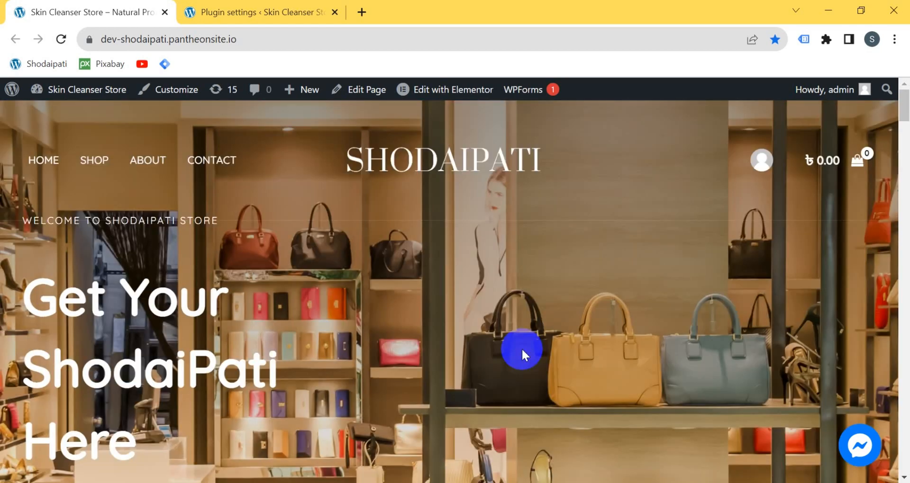
mouse_move(662, 356)
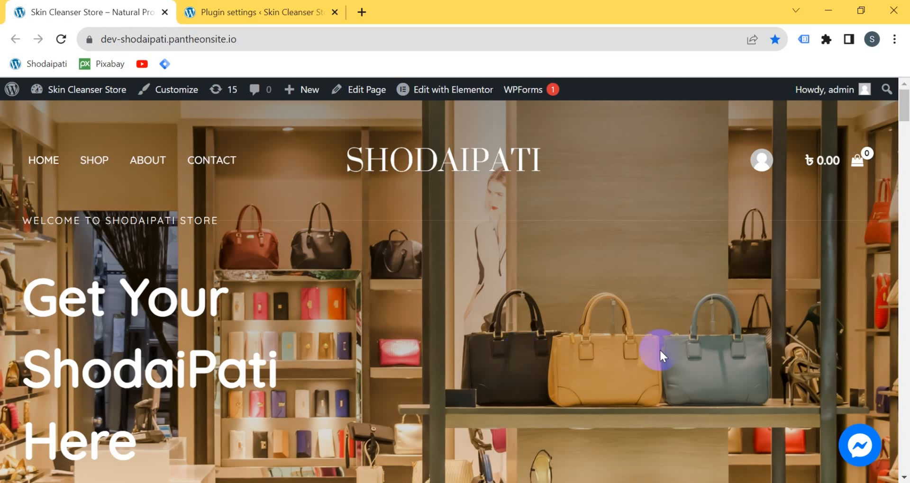
Open the Messenger bubble on the ShodaiPati storefront to show the greeting.
left_click(859, 445)
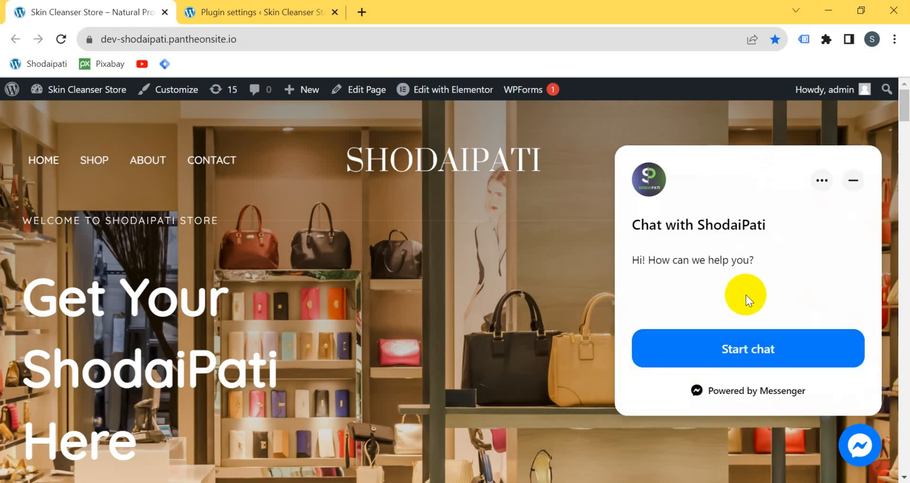